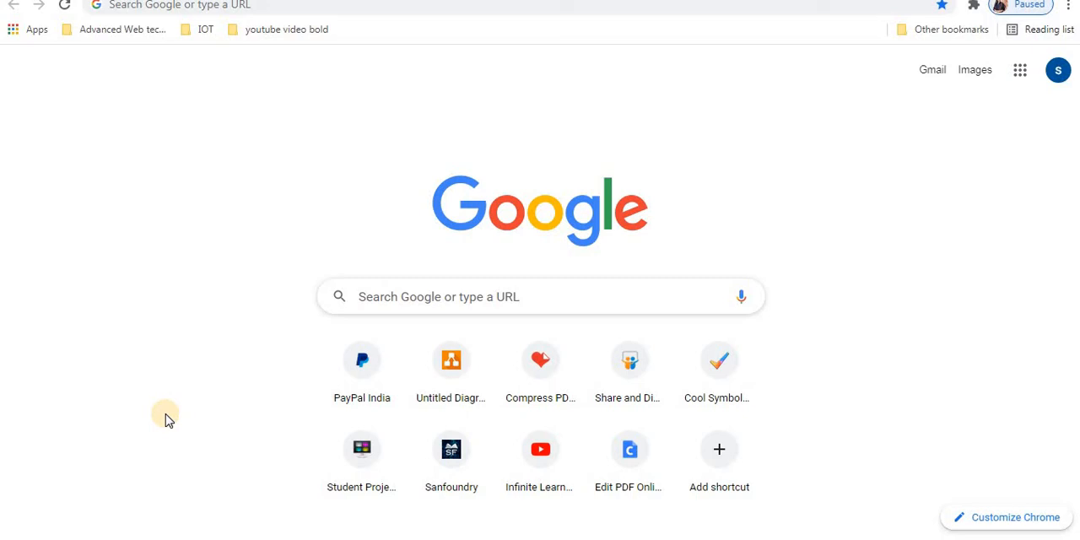
# Launch Google Forms from the Google apps grid on the new tab page
pyautogui.click(1019, 70)
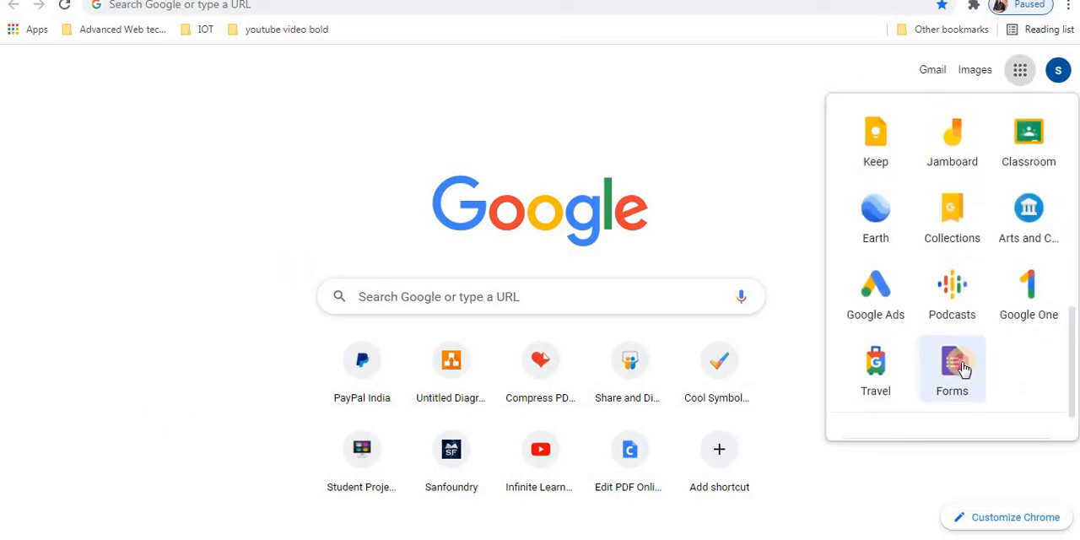
pyautogui.click(951, 362)
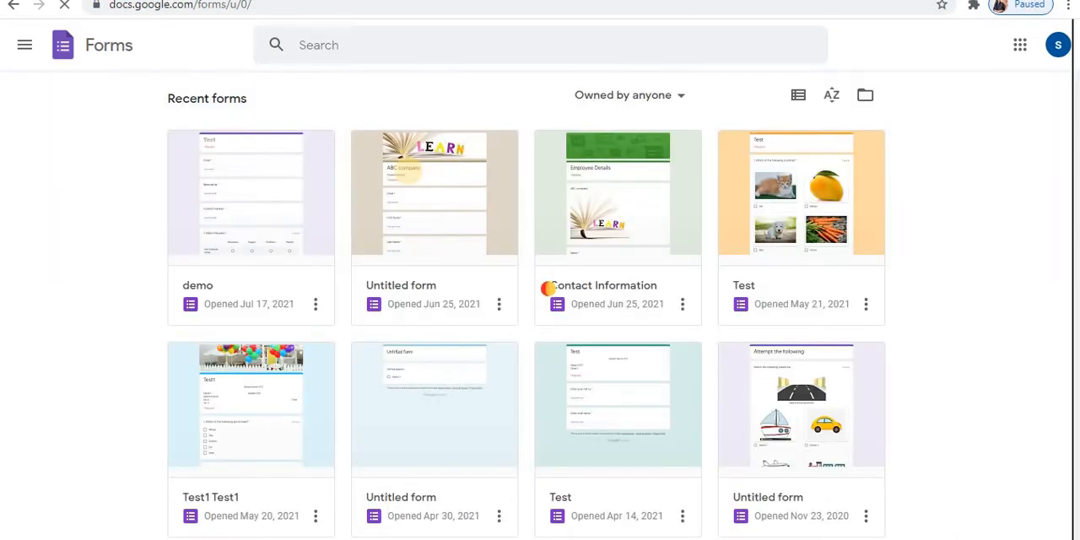
# Open the Untitled form with the LEARN header from Recent forms
pyautogui.doubleClick(433, 194)
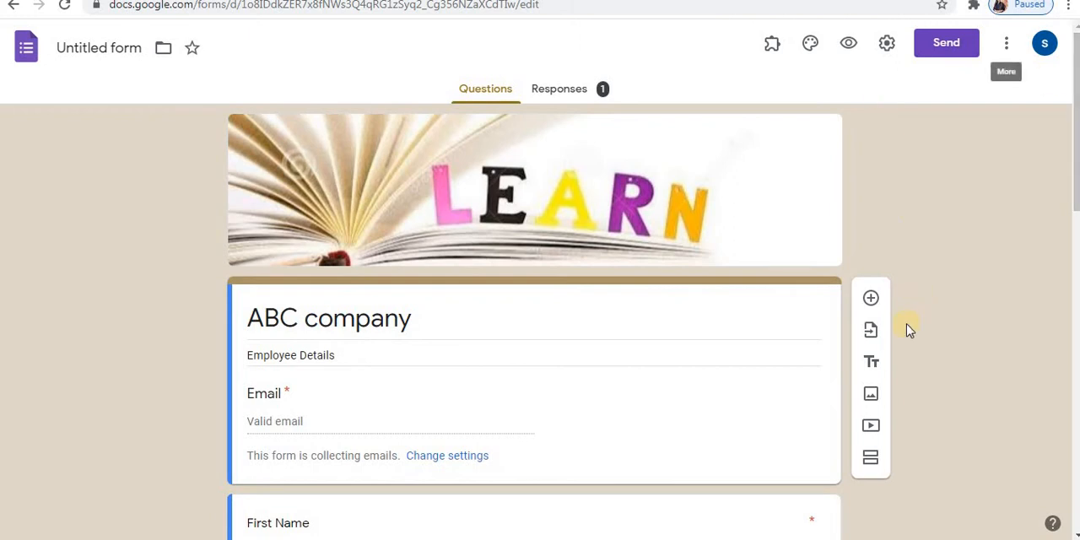
pyautogui.moveTo(810, 43)
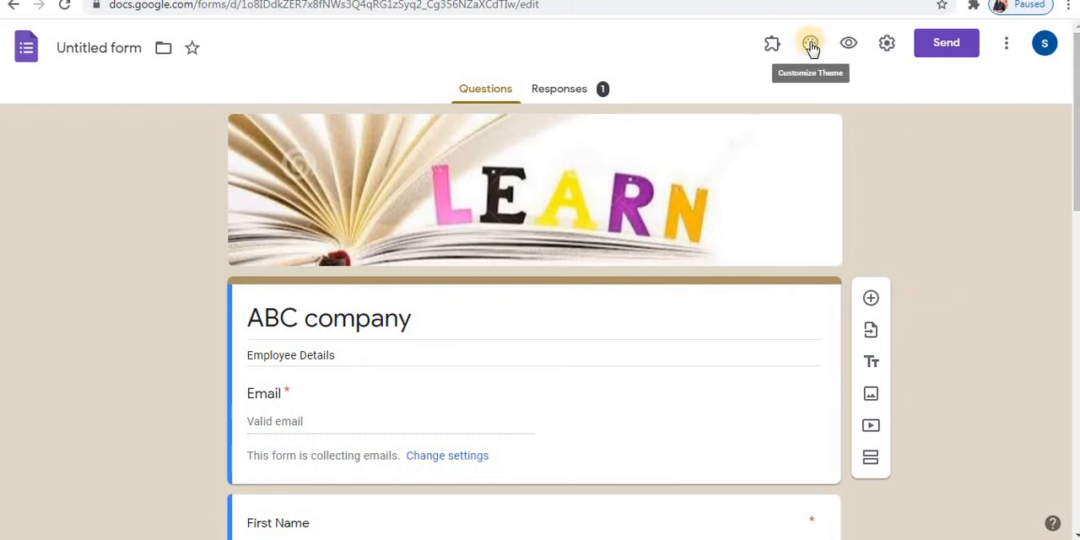
# In Customize Theme, try Decorative and Formal font styles, then pick Playful
pyautogui.click(808, 43)
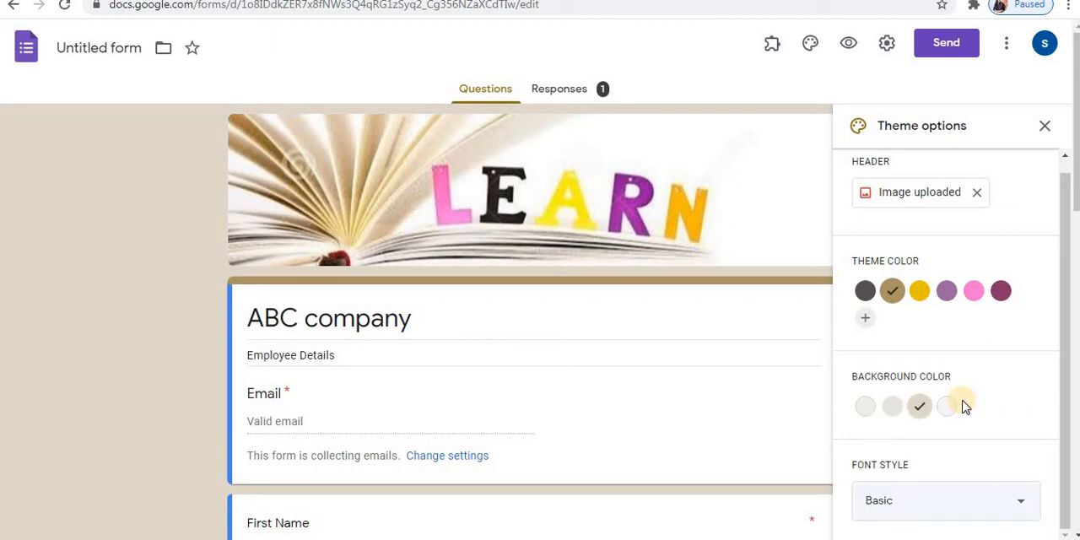
pyautogui.click(944, 500)
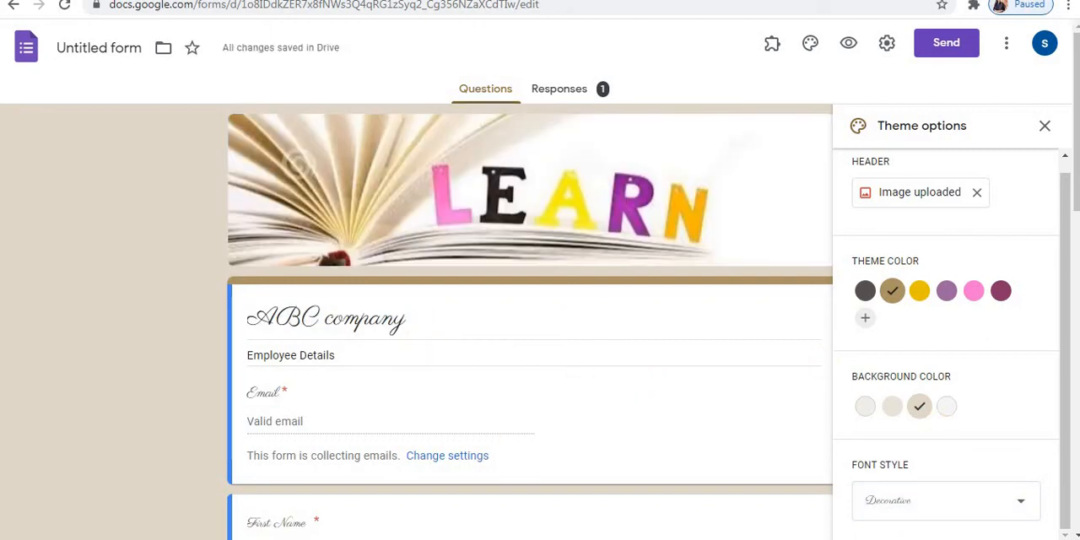
pyautogui.click(945, 500)
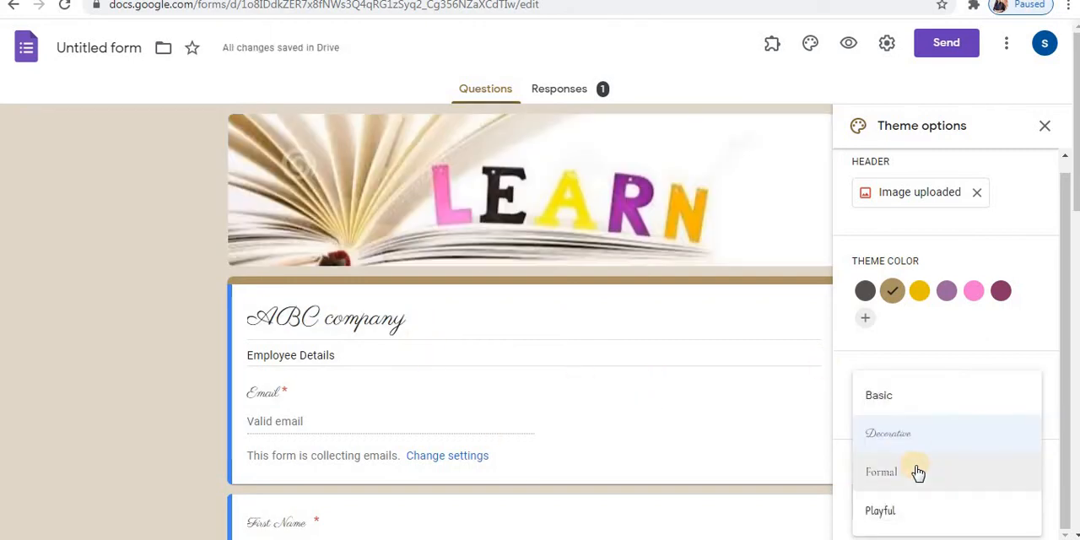
pyautogui.click(886, 471)
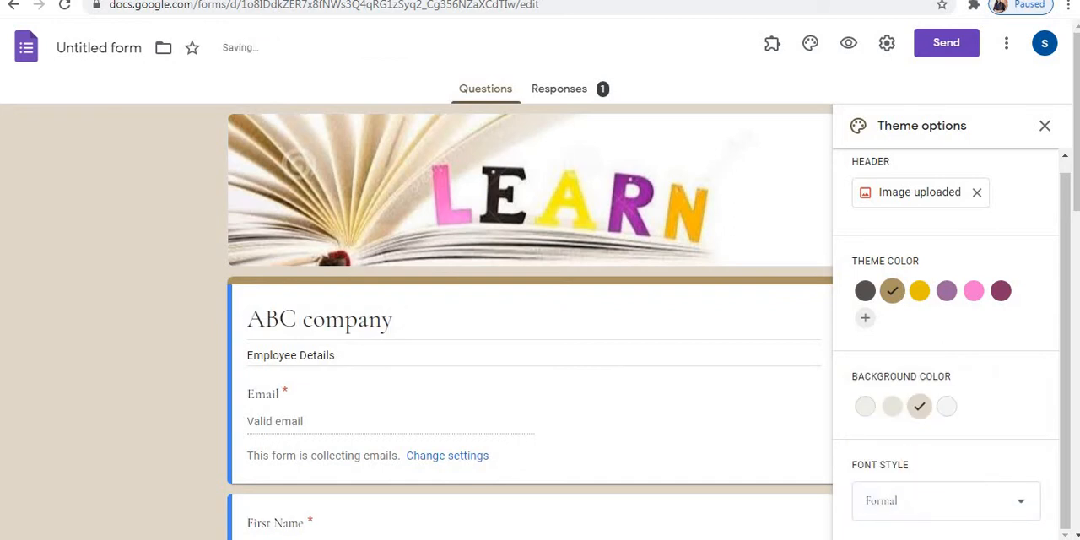
pyautogui.click(945, 501)
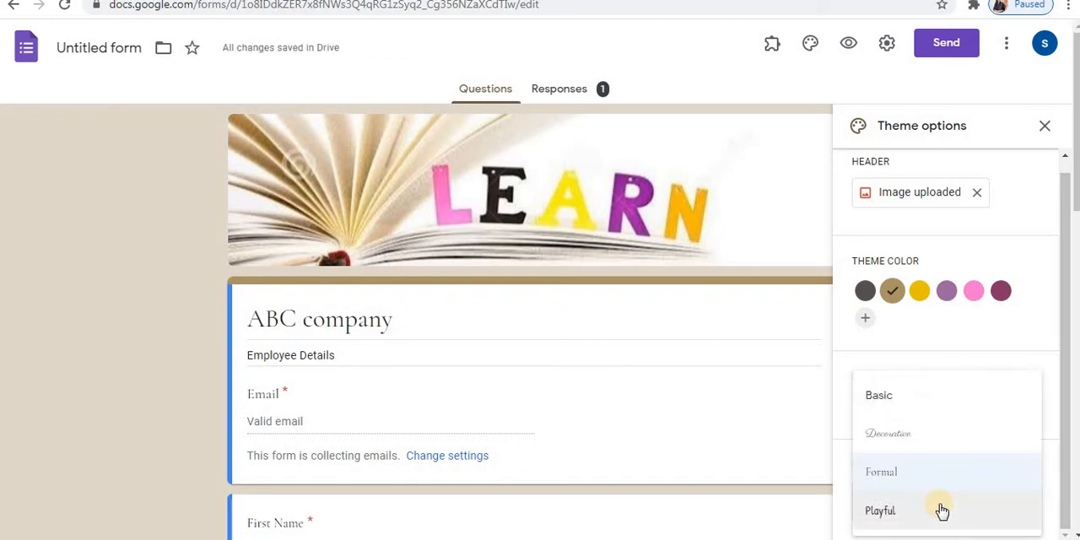
pyautogui.click(882, 510)
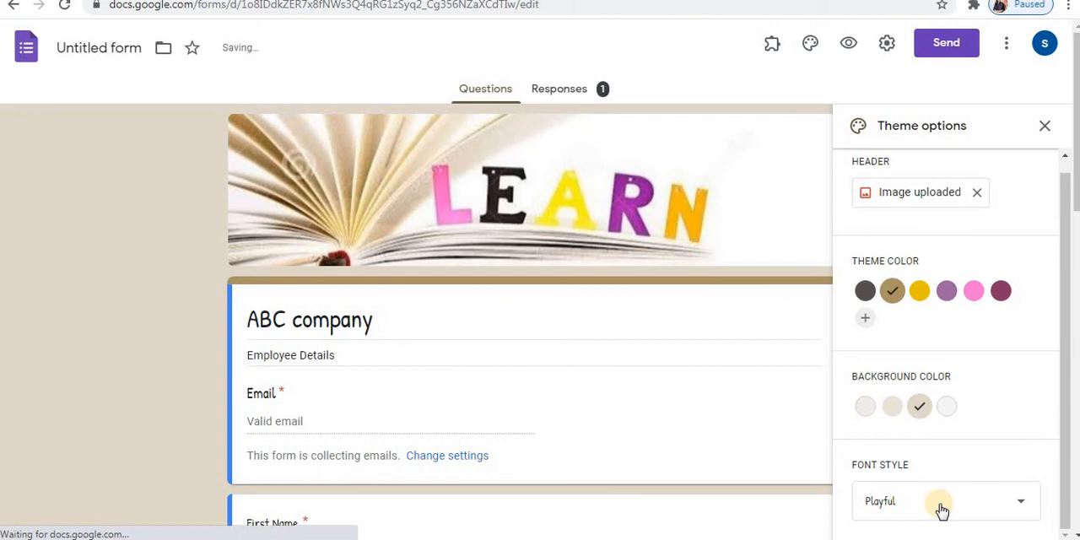
pyautogui.moveTo(172, 272)
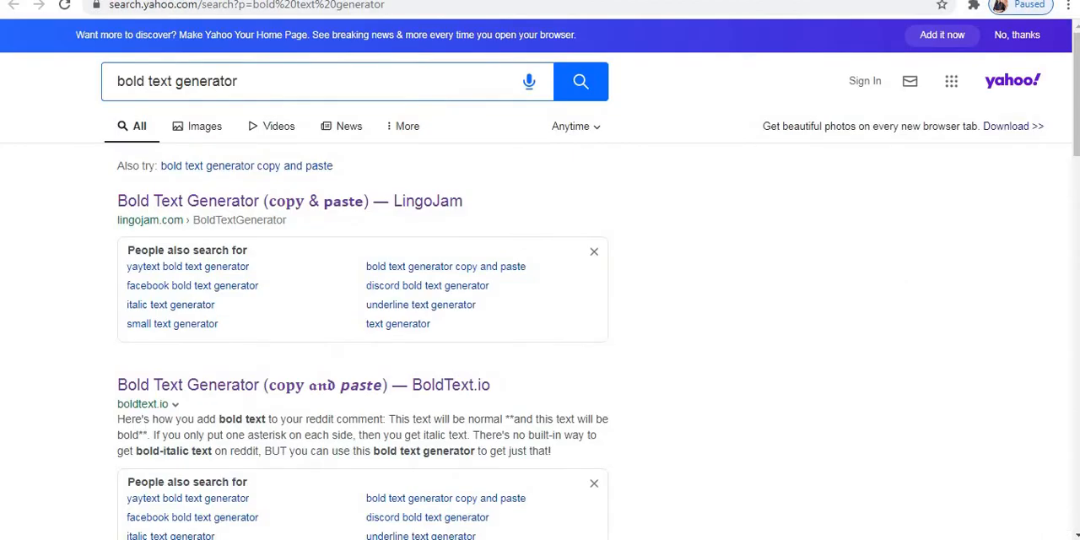
pyautogui.moveTo(257, 111)
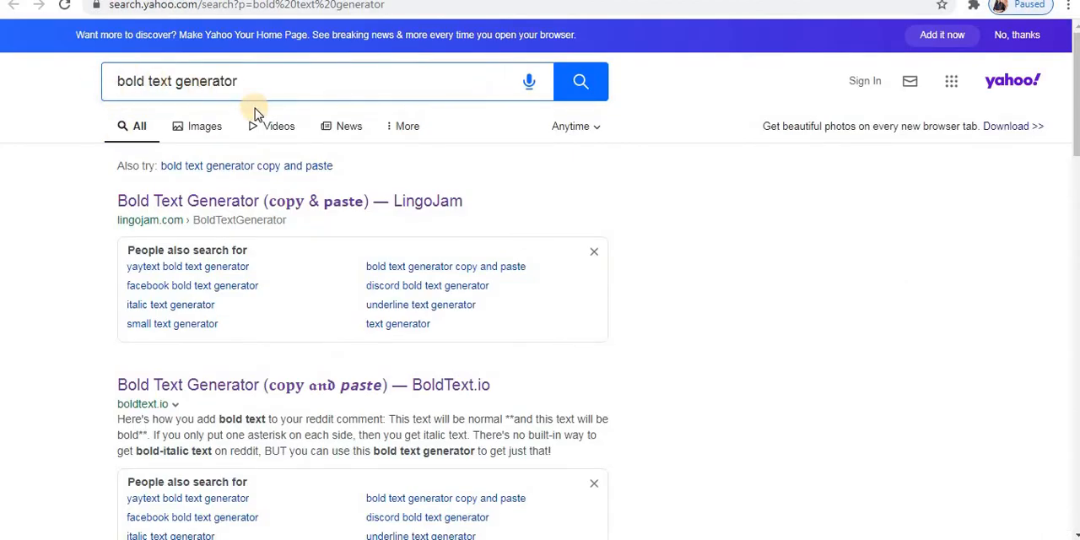
pyautogui.moveTo(363, 402)
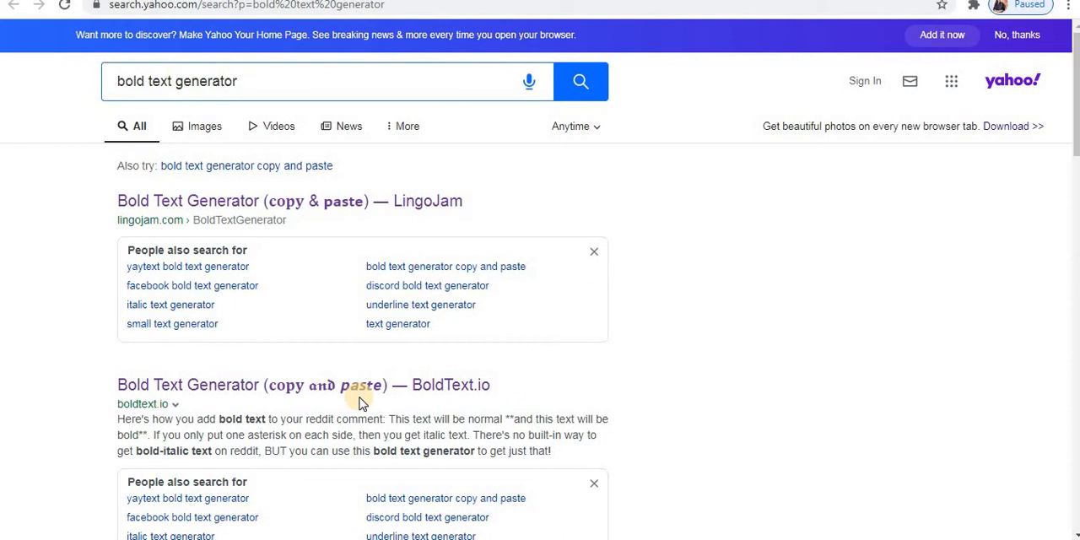
pyautogui.moveTo(542, 369)
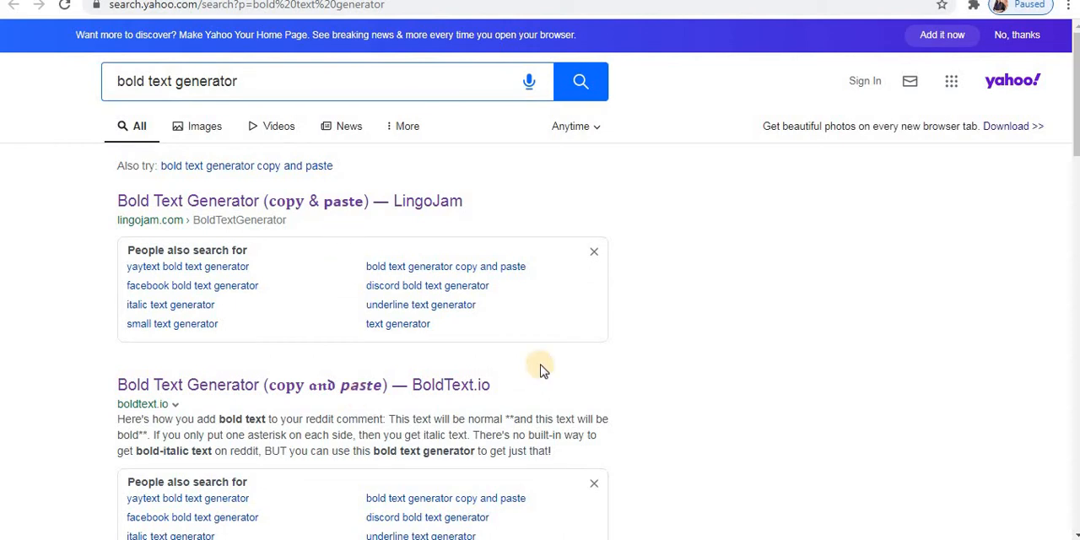
# Scroll the results and open 'Bold Text Generator (copy & paste) — LingoJam'
pyautogui.scroll(-3)
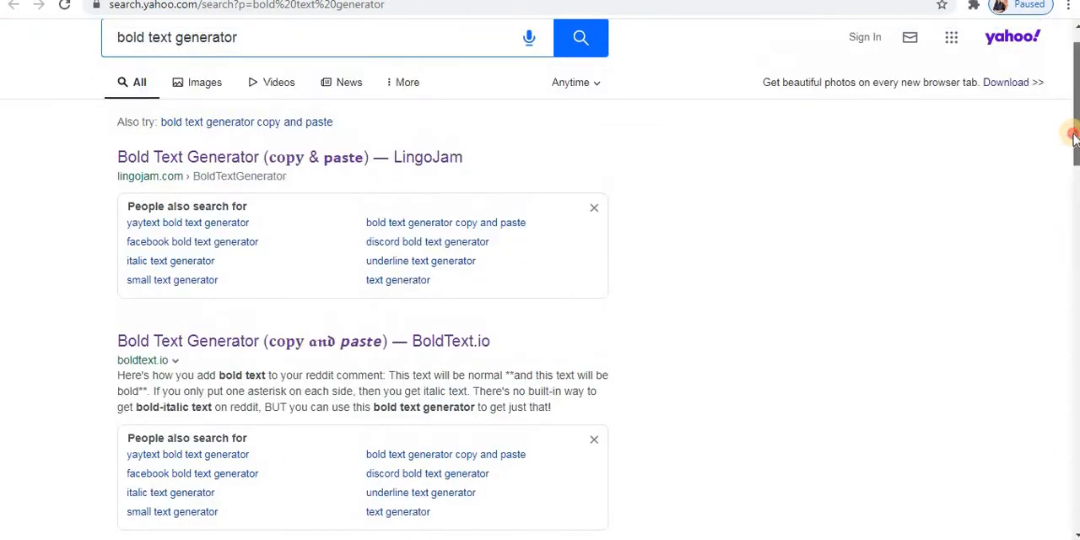
pyautogui.scroll(-3)
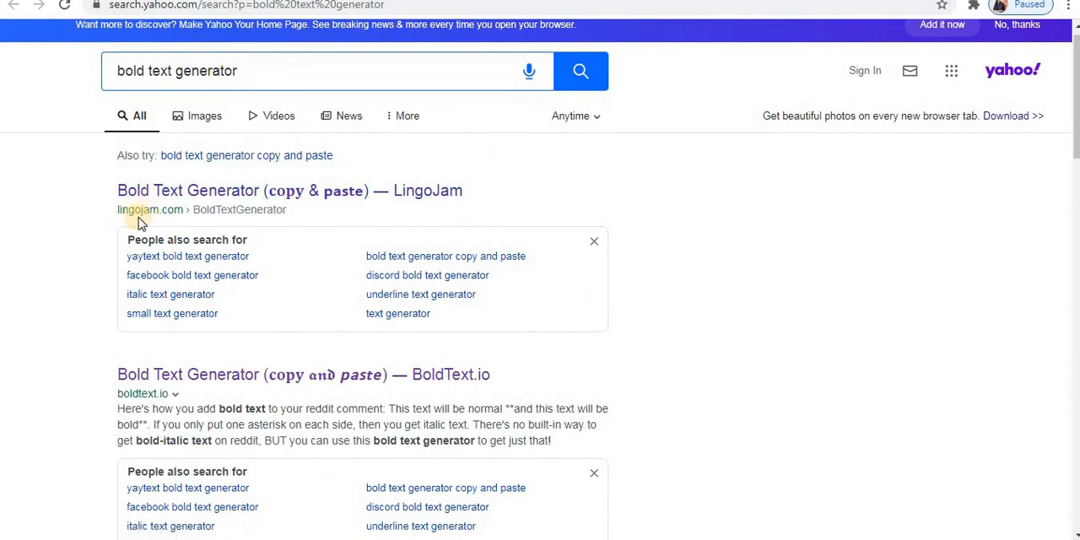
pyautogui.moveTo(170, 198)
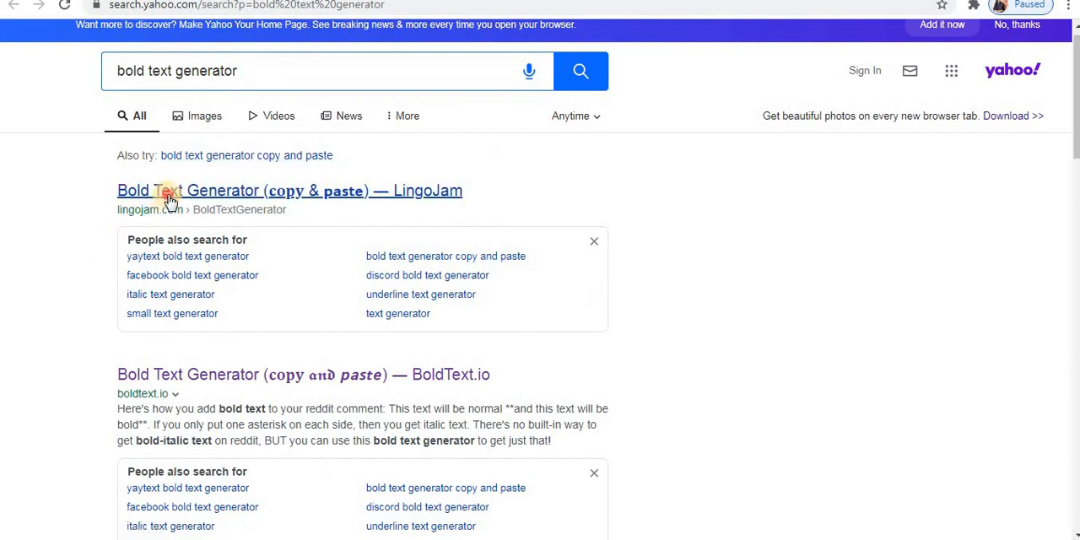
pyautogui.click(172, 190)
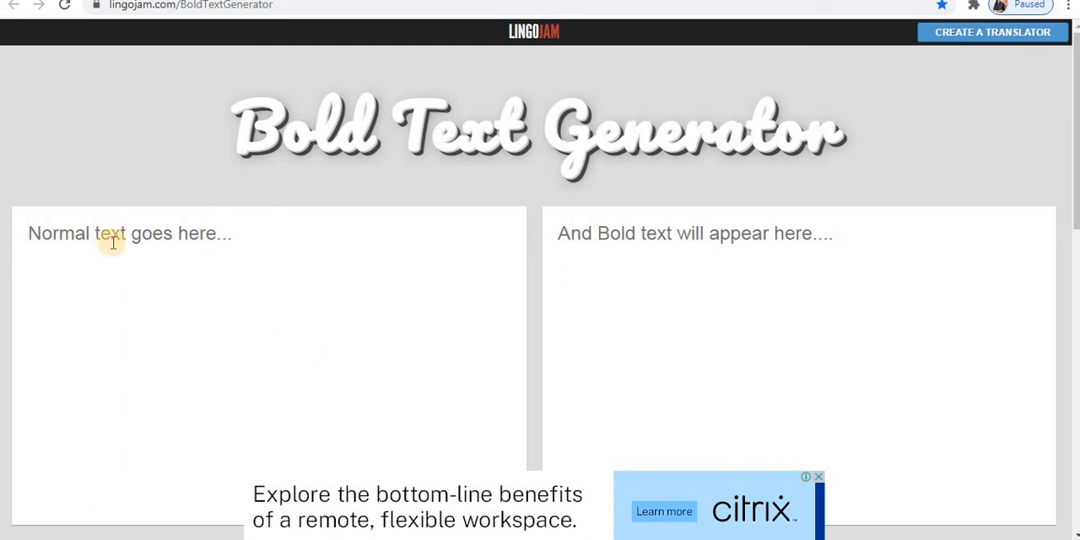
# Enter 'Test' and review the first generated bold and italic styles
pyautogui.write('Test')
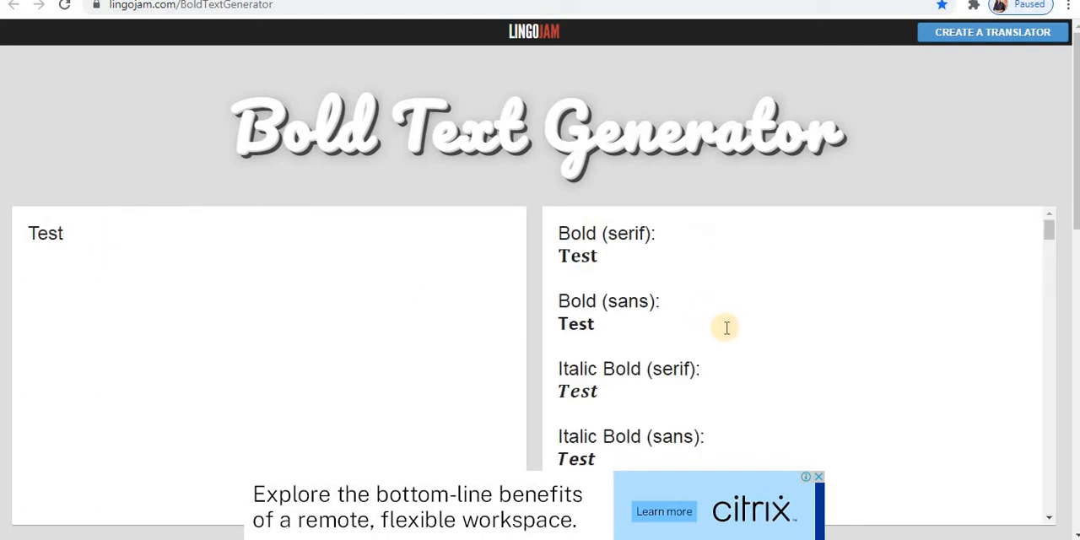
pyautogui.moveTo(1050, 256)
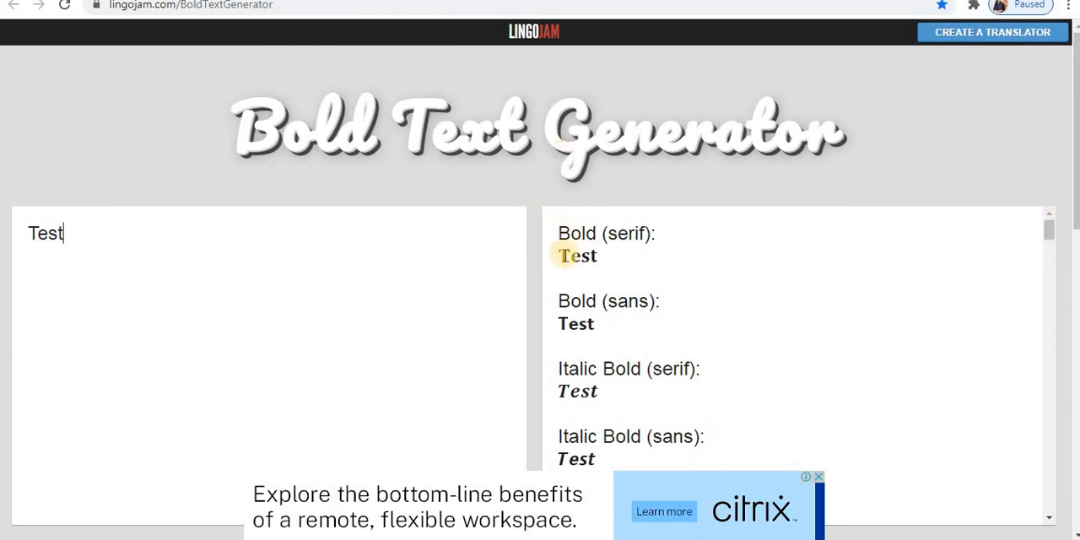
pyautogui.moveTo(594, 300)
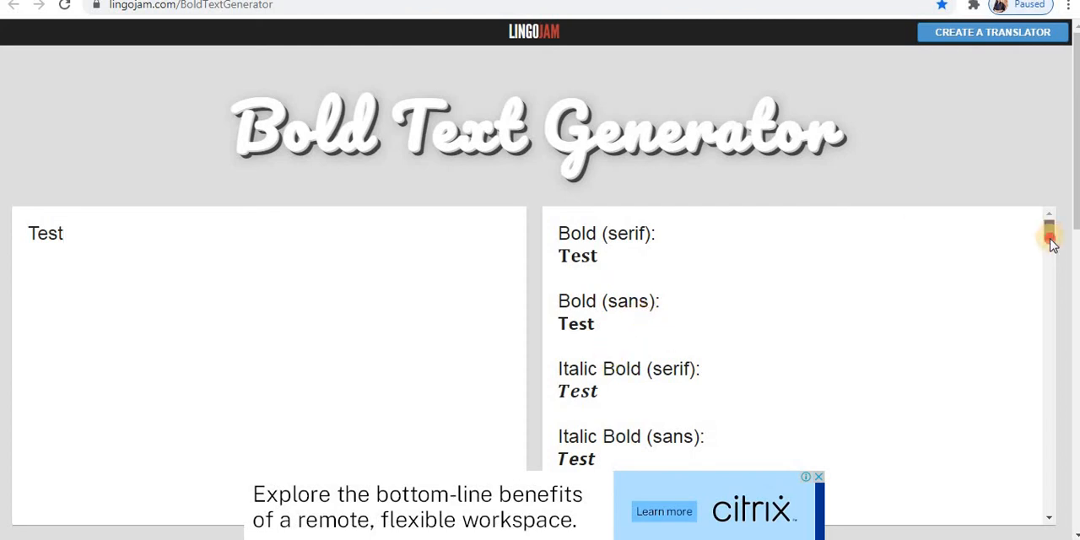
pyautogui.scroll(-3)
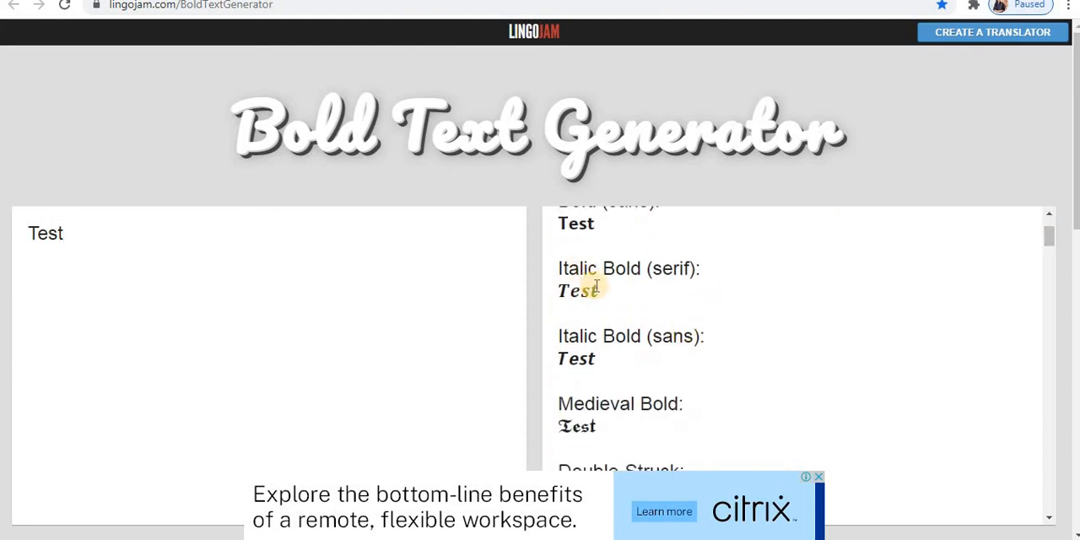
pyautogui.moveTo(896, 303)
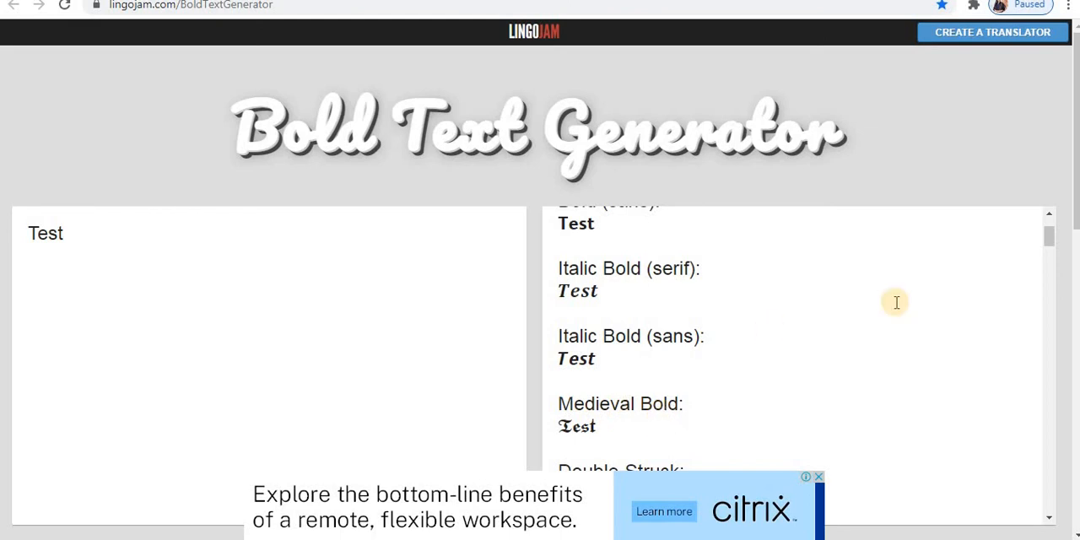
pyautogui.scroll(-3)
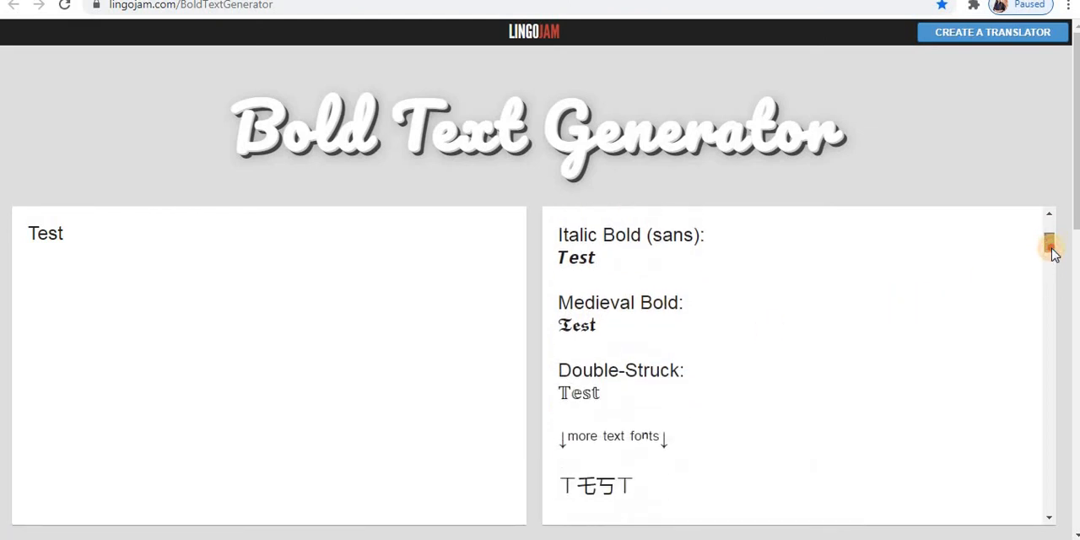
pyautogui.scroll(-3)
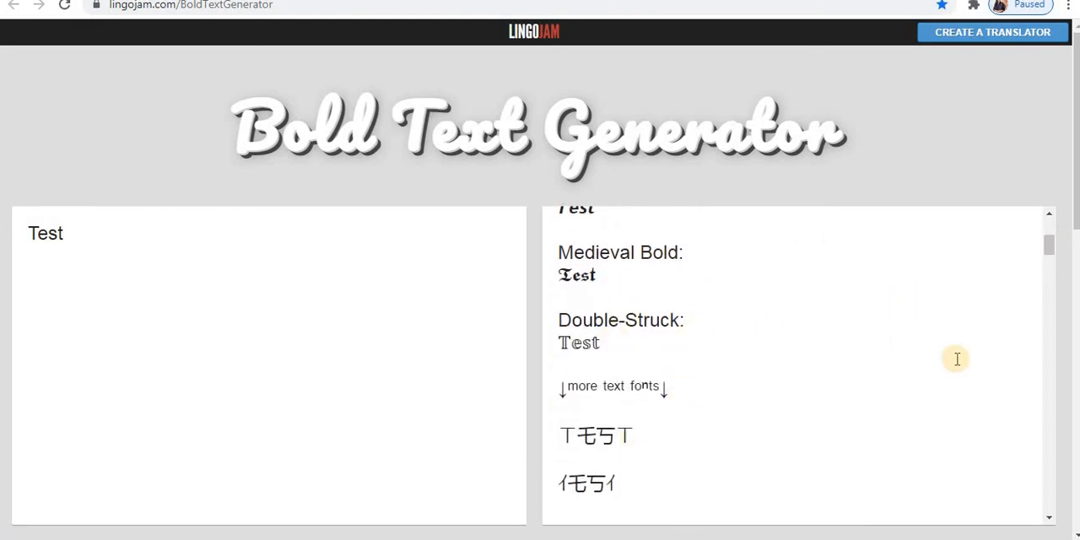
pyautogui.scroll(-3)
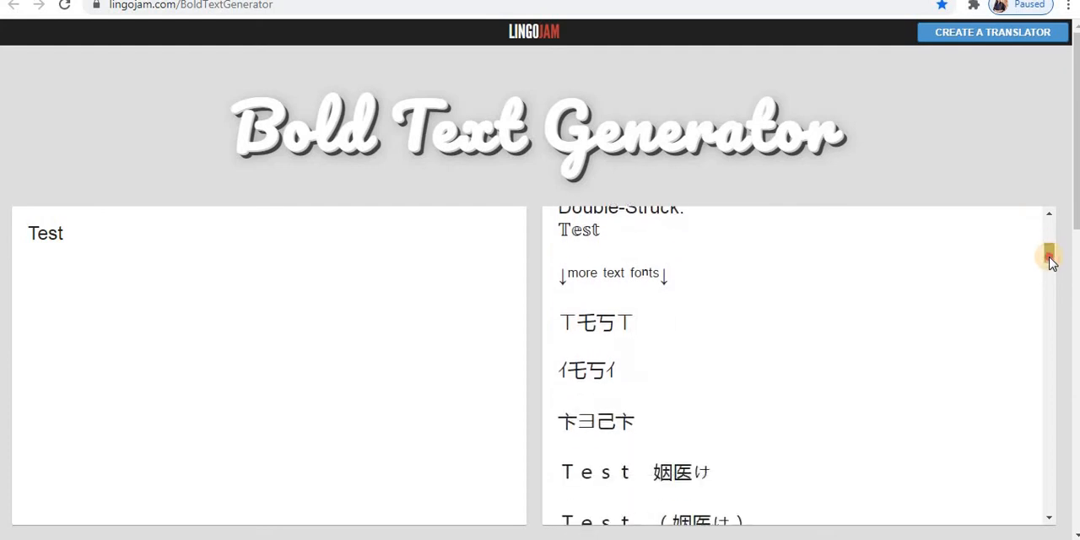
pyautogui.scroll(-3)
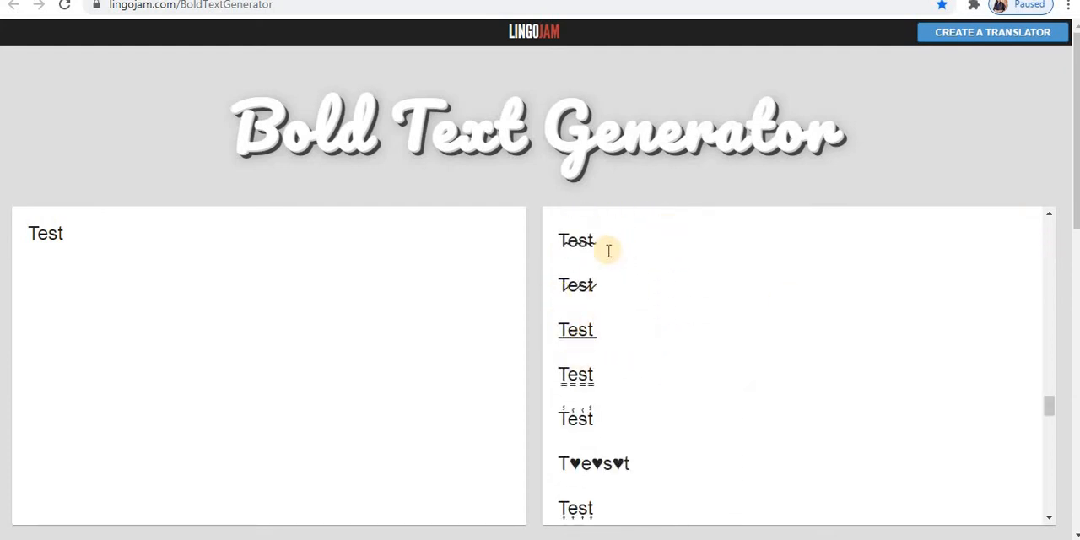
pyautogui.moveTo(563, 406)
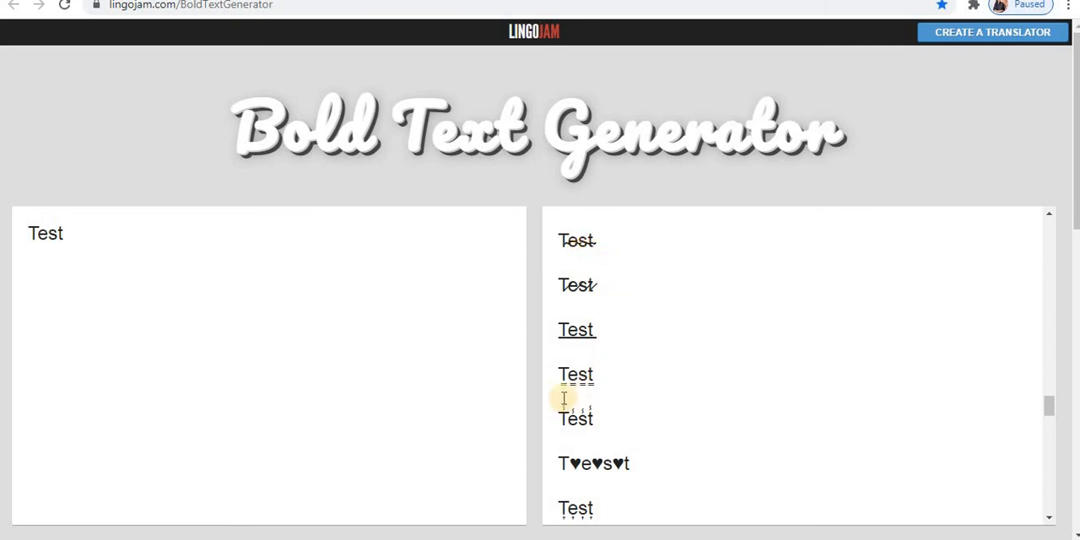
# Scroll through the remaining decorative styles, then begin entering 'ABC Company'
pyautogui.scroll(-3)
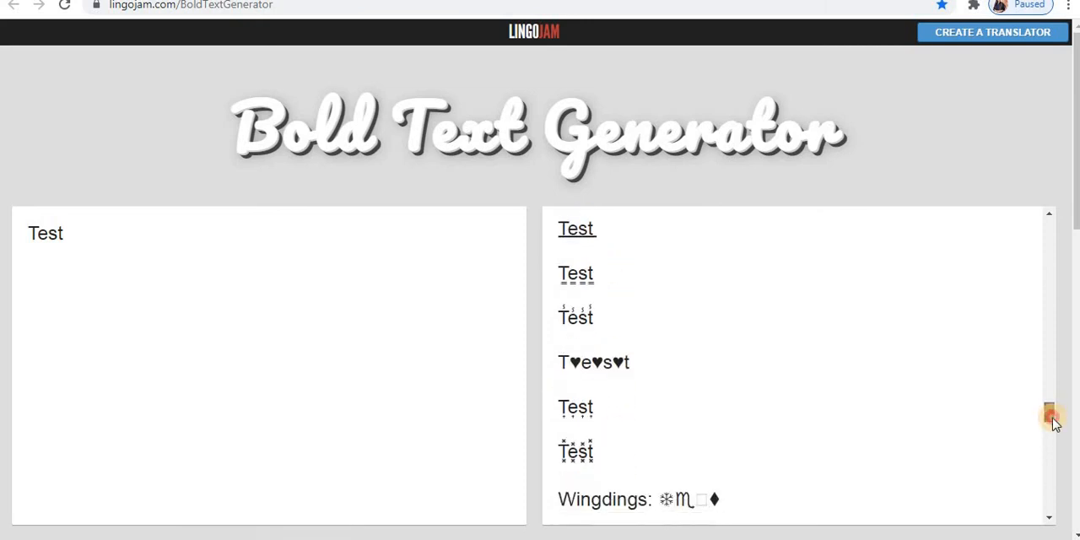
pyautogui.scroll(-3)
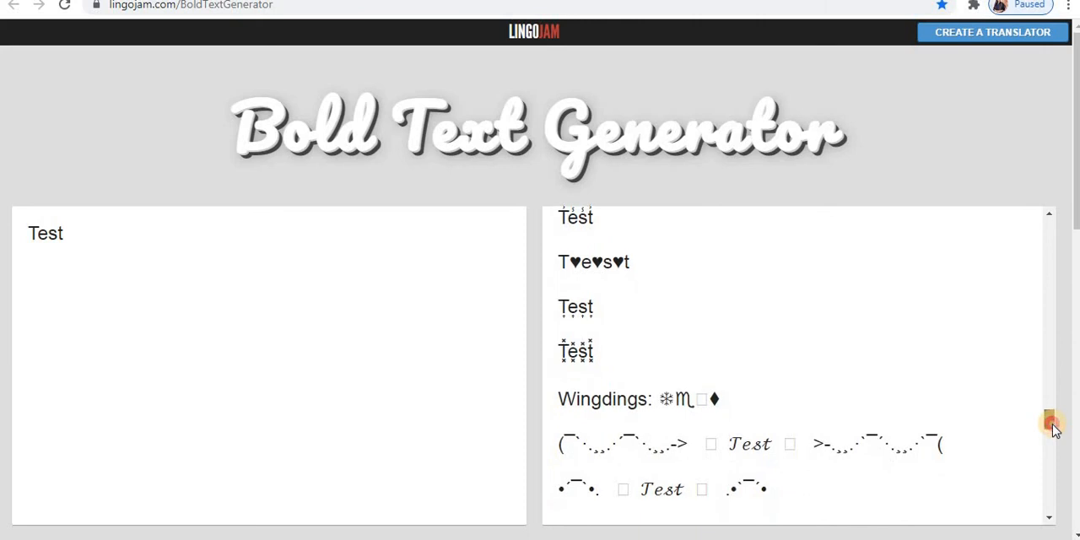
pyautogui.scroll(-3)
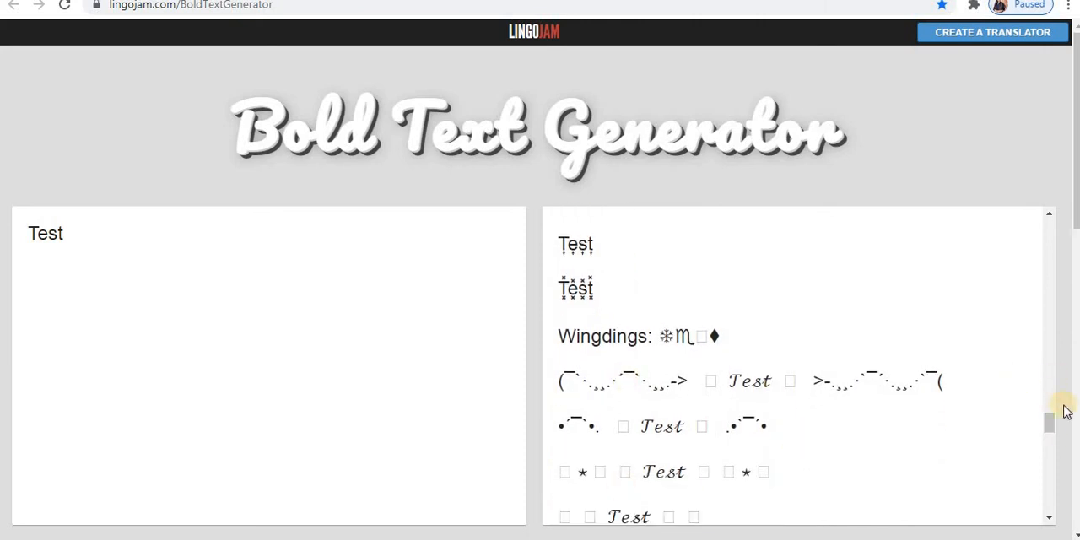
pyautogui.scroll(-3)
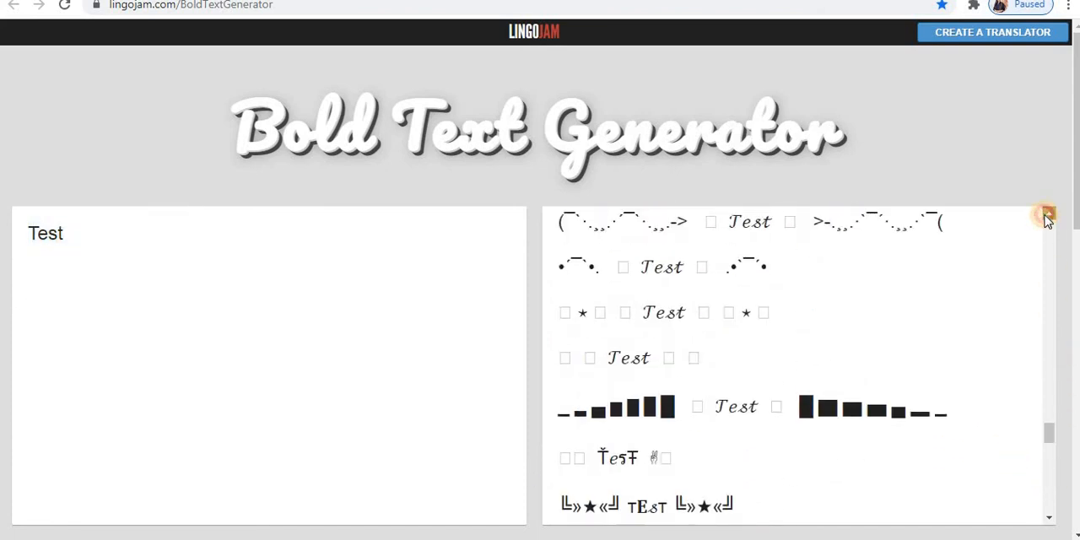
pyautogui.write('ABC Company')
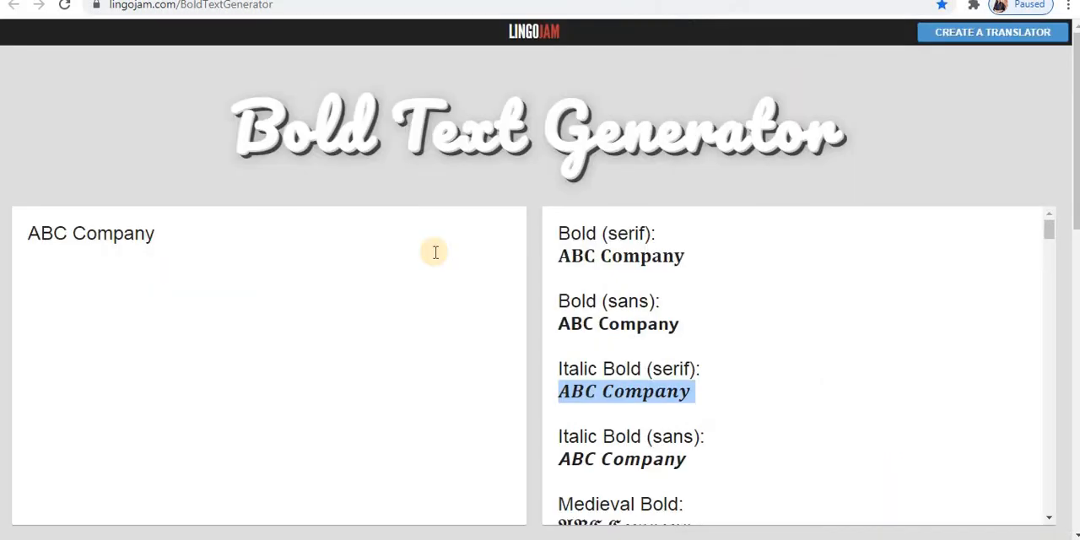
pyautogui.moveTo(296, 294)
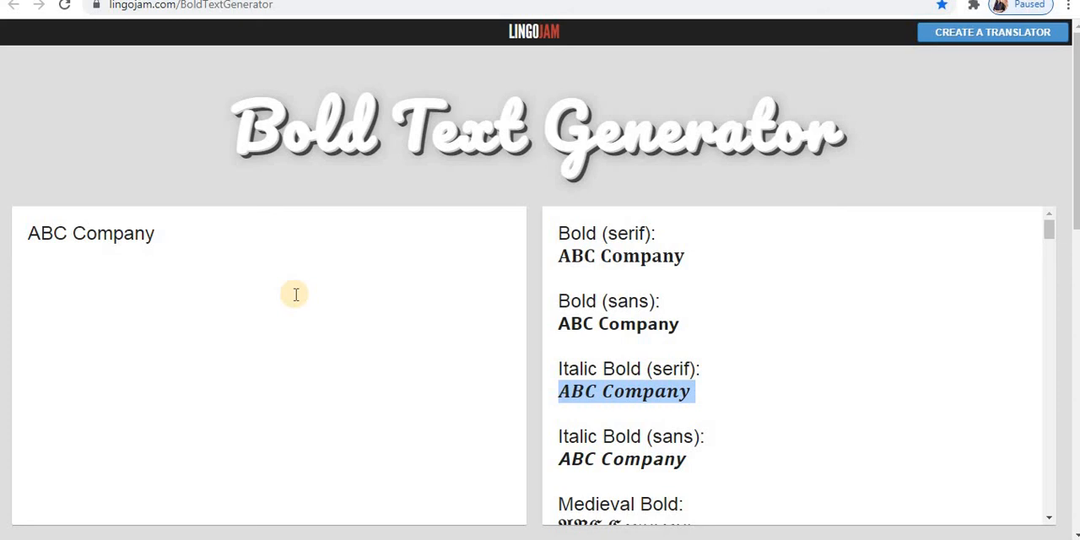
pyautogui.moveTo(1047, 227)
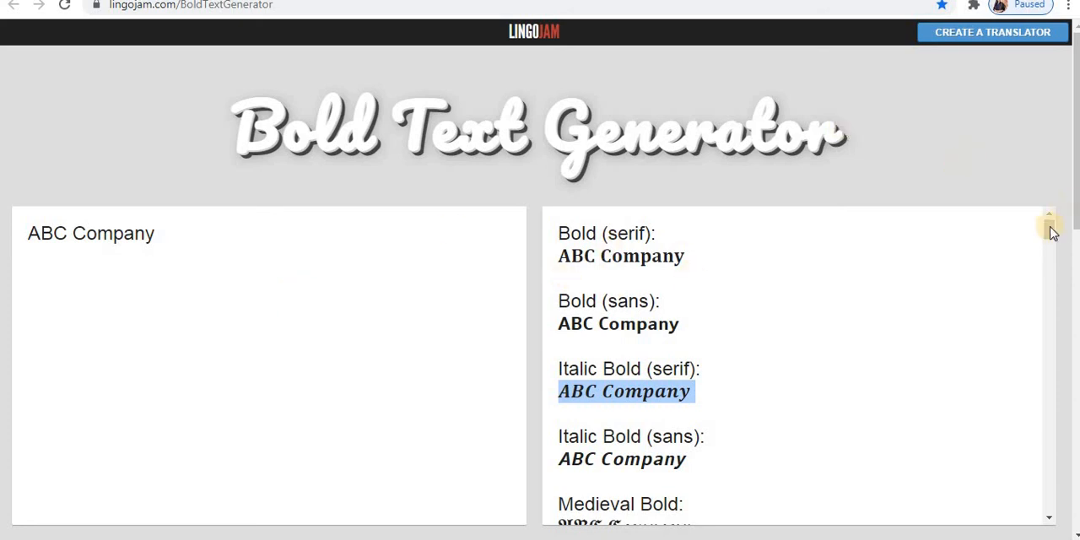
# Scroll to the wide-spaced, bracketed and blackletter 'ABC Company' variants
pyautogui.scroll(-3)
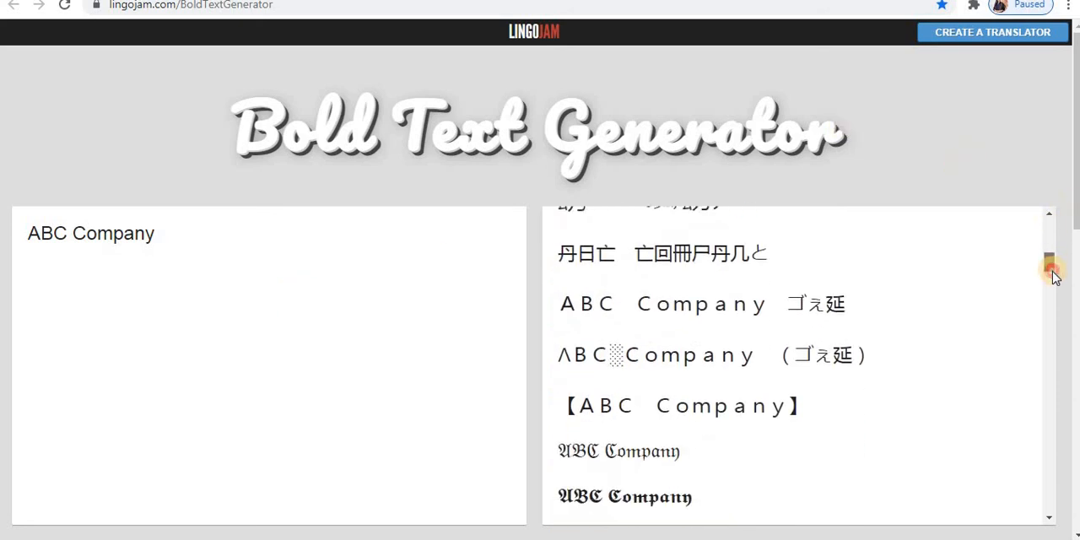